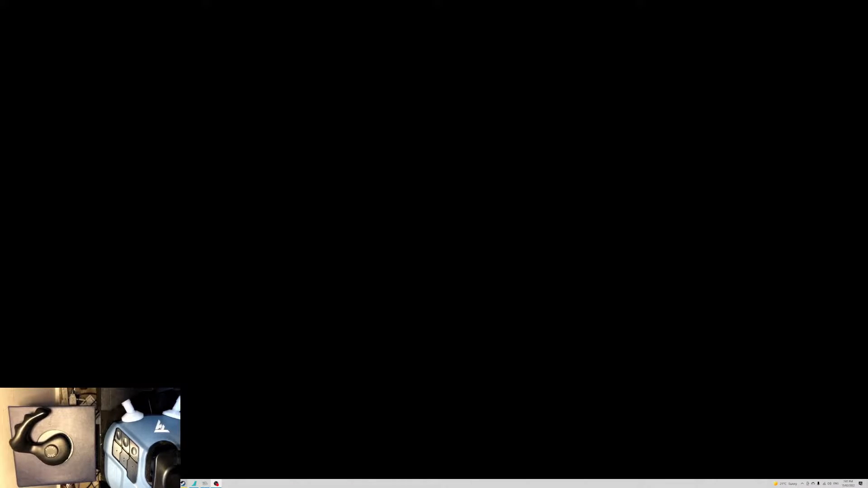
Find 'Set up USB game controllers', select the A320 Tiller V2 and show its properties
click(184, 484)
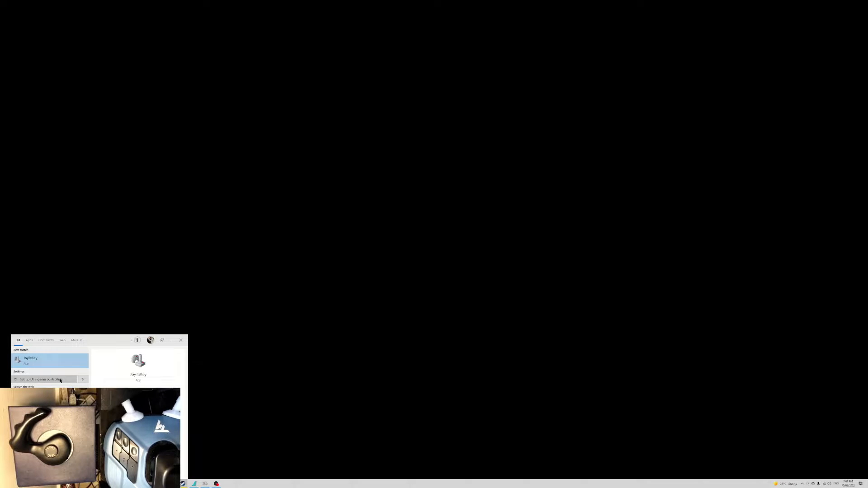
click(45, 379)
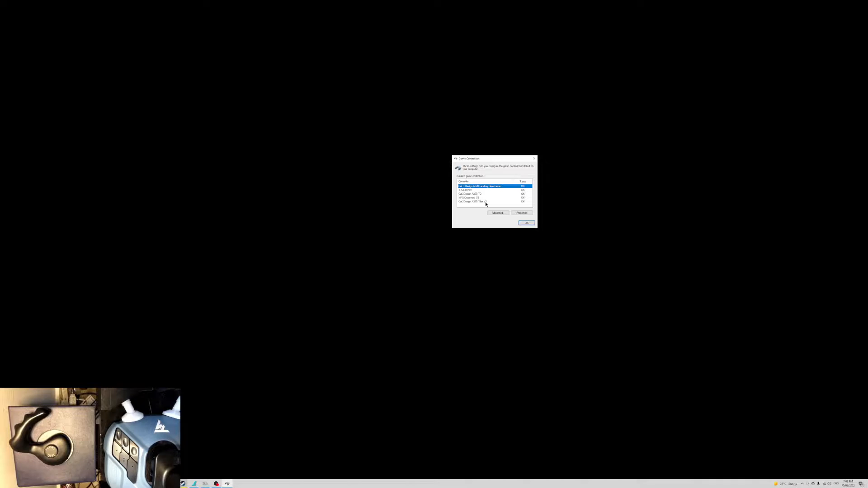
click(488, 201)
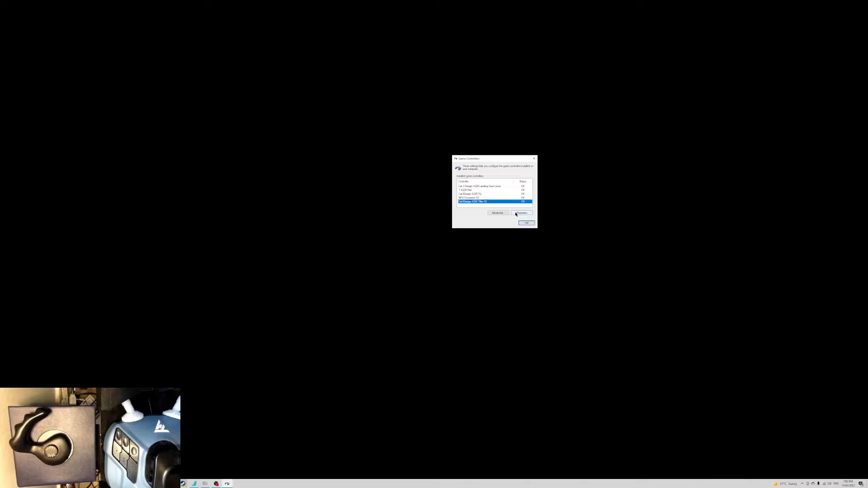
click(521, 213)
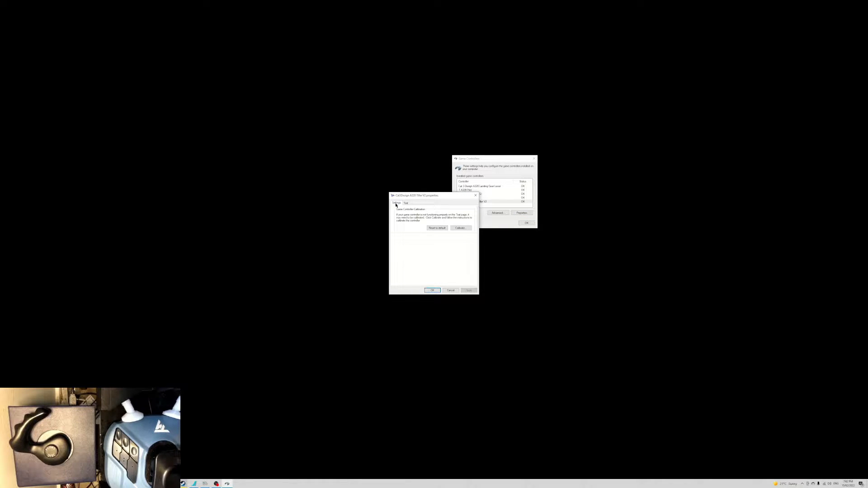
Run the calibration wizard through center point and axis steps to Finish, then confirm with OK
click(459, 228)
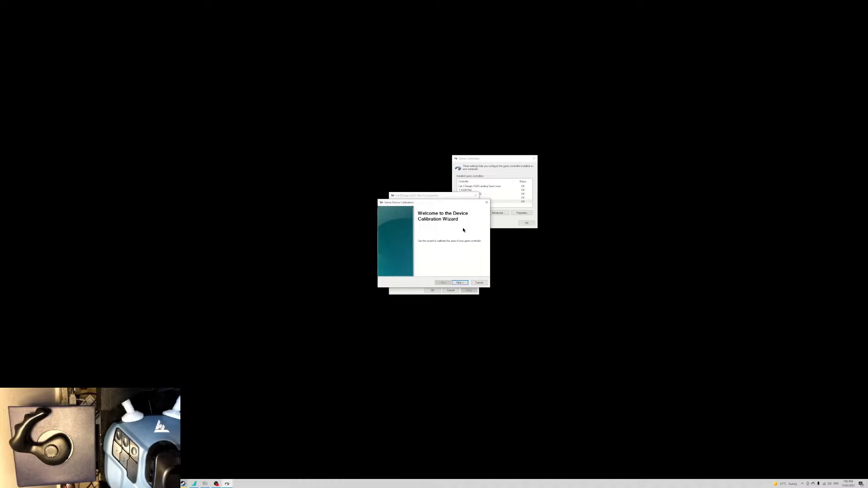
click(461, 283)
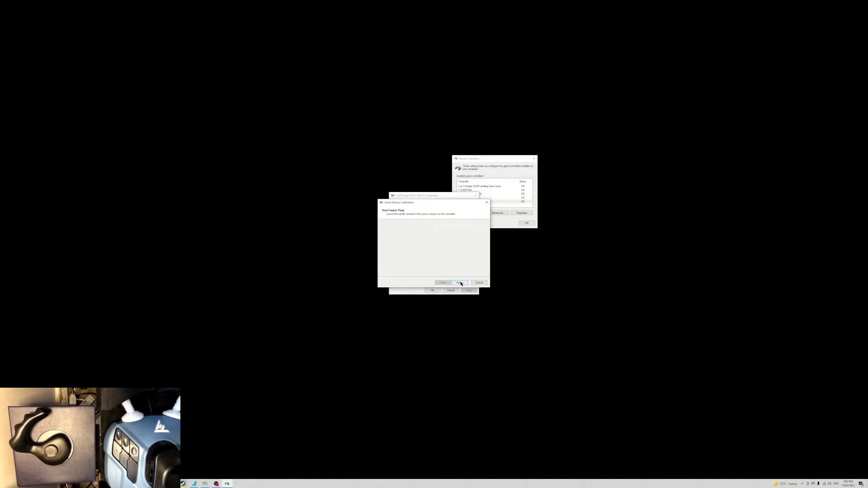
click(460, 283)
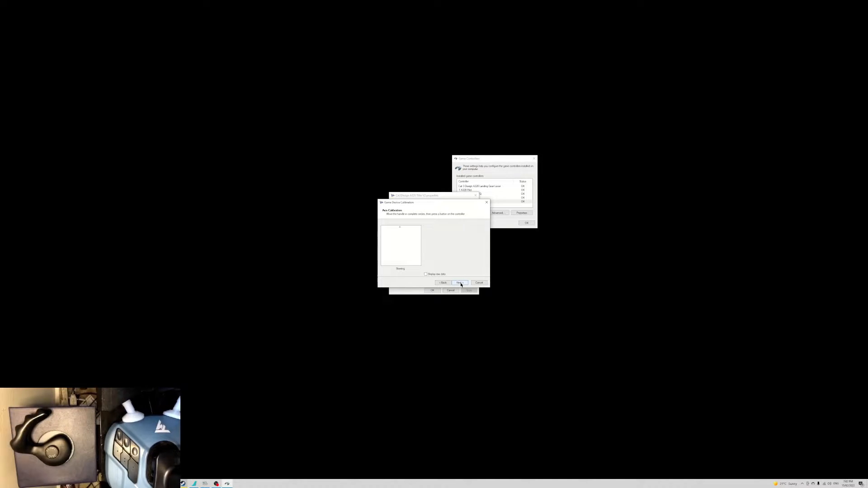
click(459, 283)
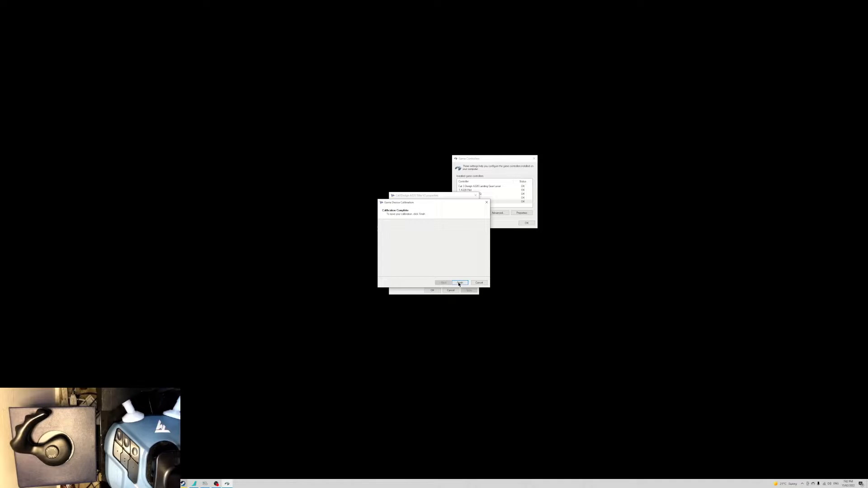
click(460, 282)
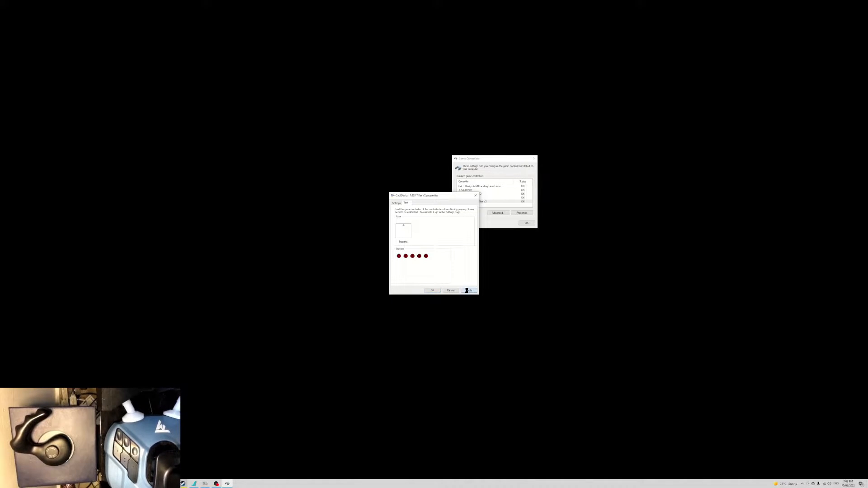
click(433, 290)
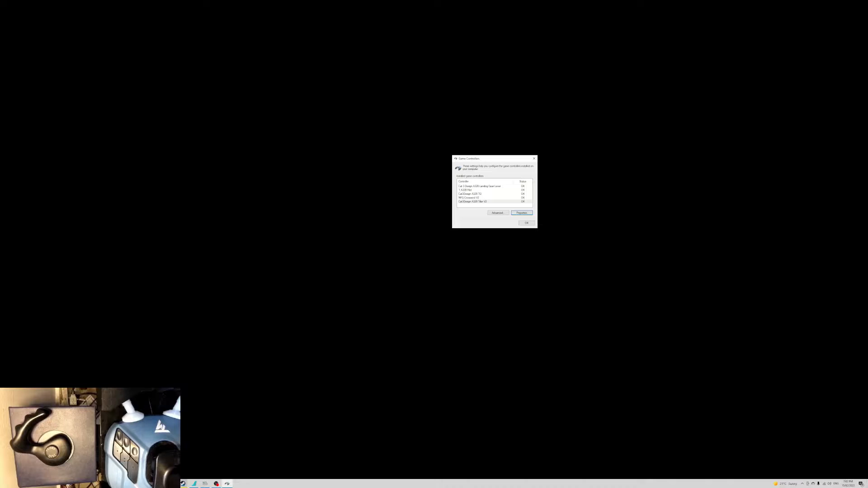
Close Game Controllers and return to the A320 cockpit with the flyPad dashboard
click(526, 223)
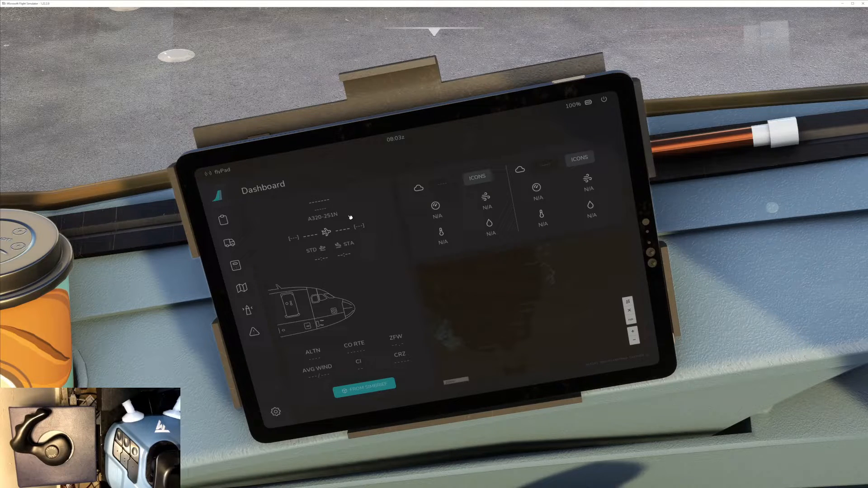
mouse_move(288, 279)
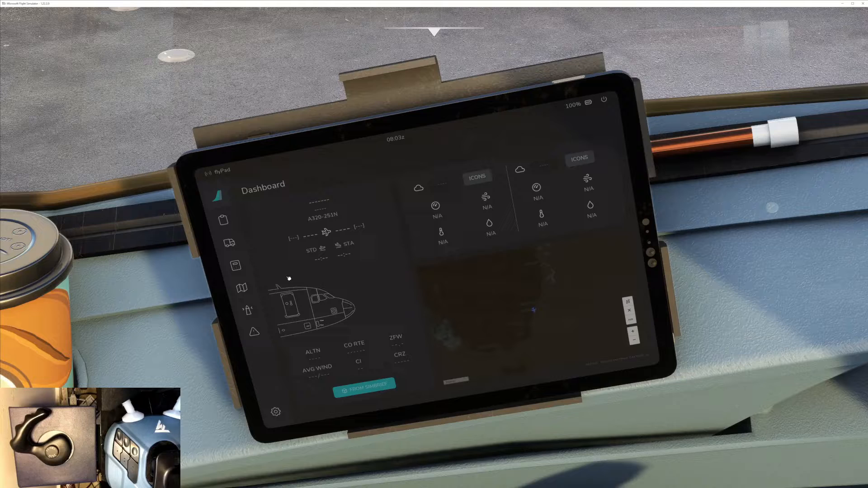
Show the flyPad settings' Aircraft Configuration page with the Home Cockpit Mode option
click(276, 413)
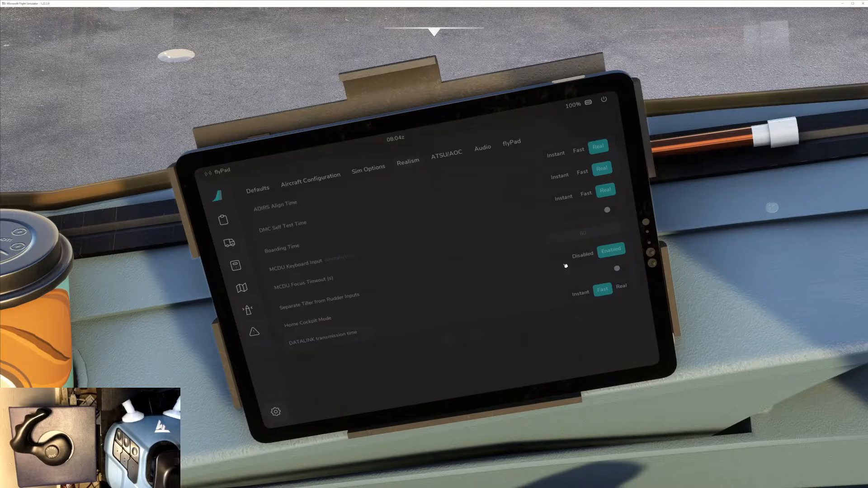
mouse_move(324, 214)
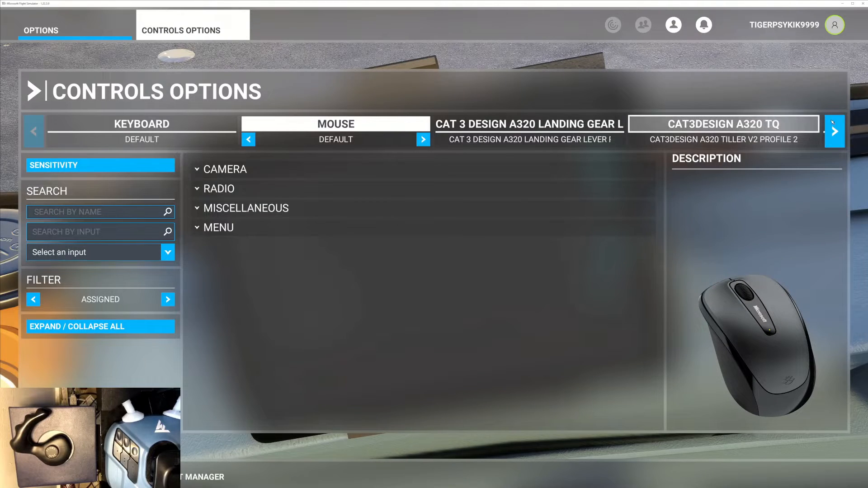
Select CAT3DESIGN A320 TILLER V2, expand Instruments and Systems and bring up the Toggle Engine Master 1 binding
click(834, 131)
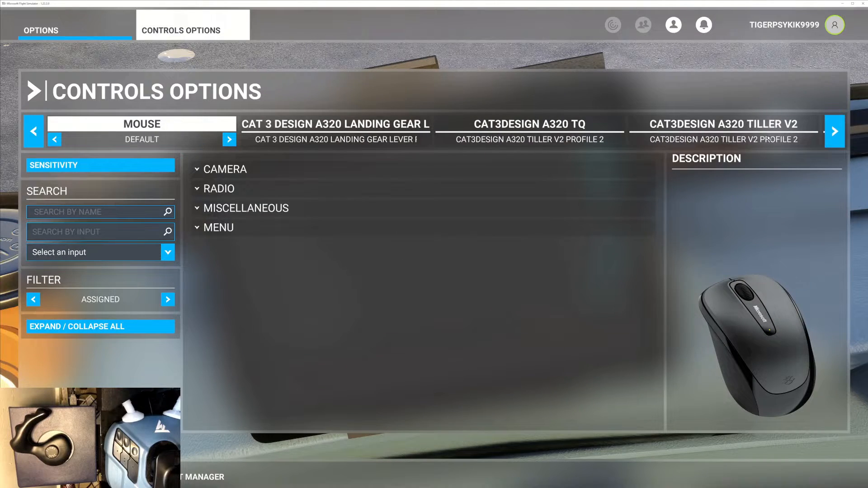
click(723, 124)
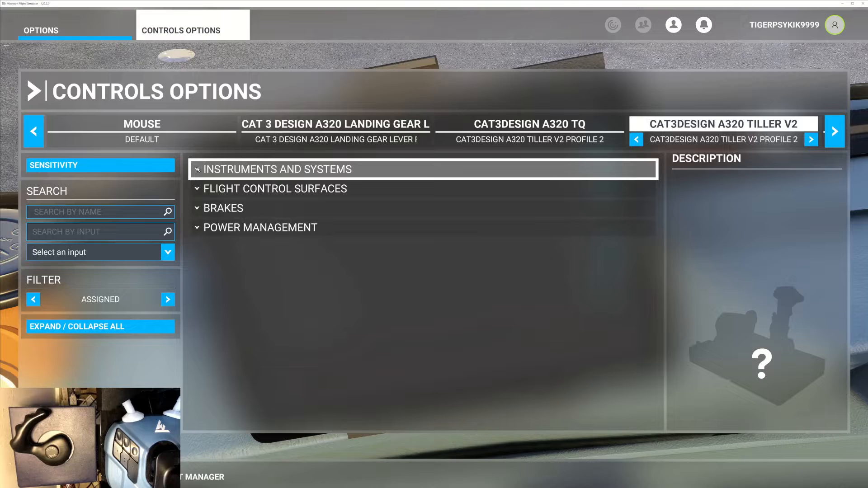
click(275, 169)
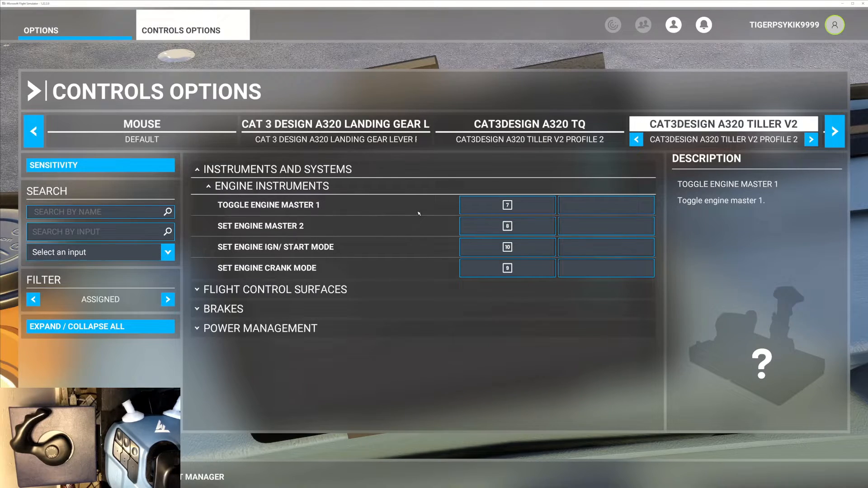
click(507, 205)
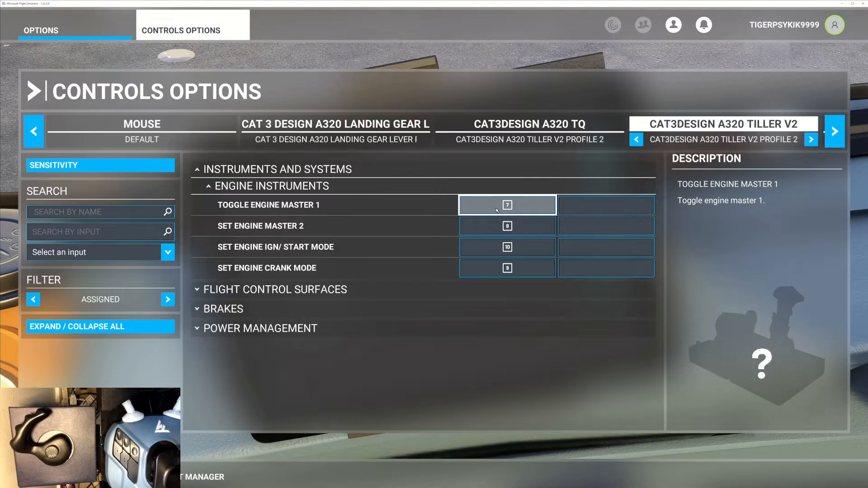
click(506, 205)
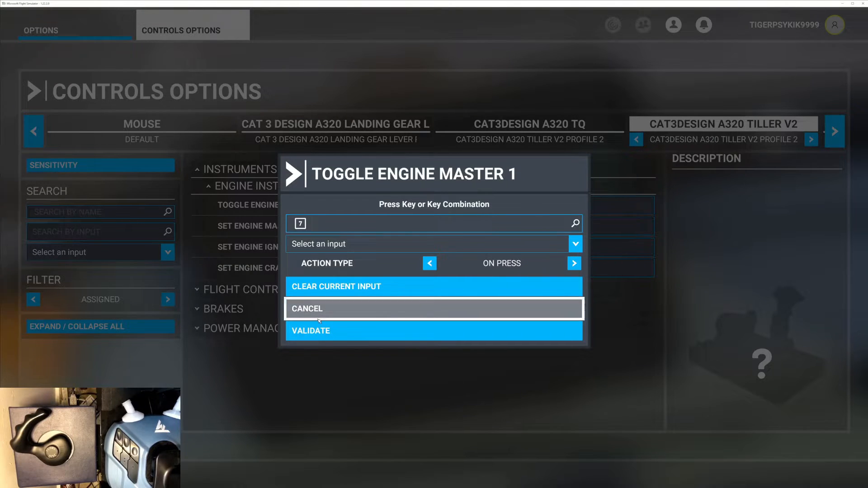
mouse_move(324, 287)
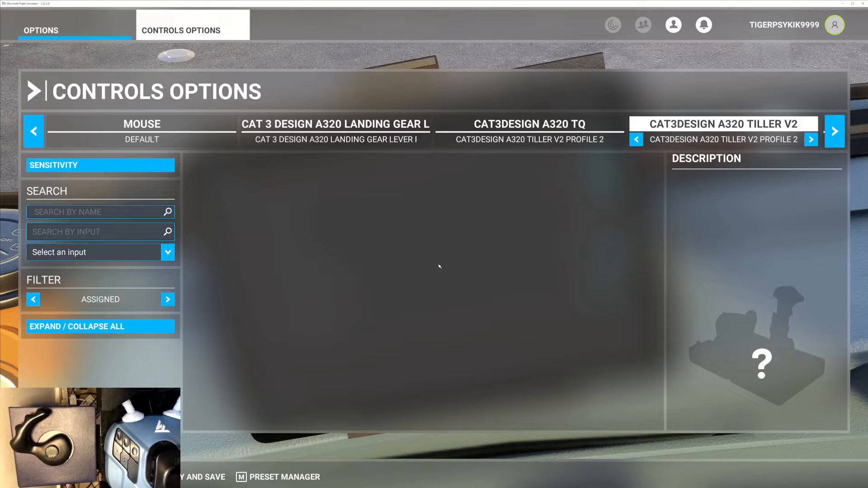
mouse_move(455, 240)
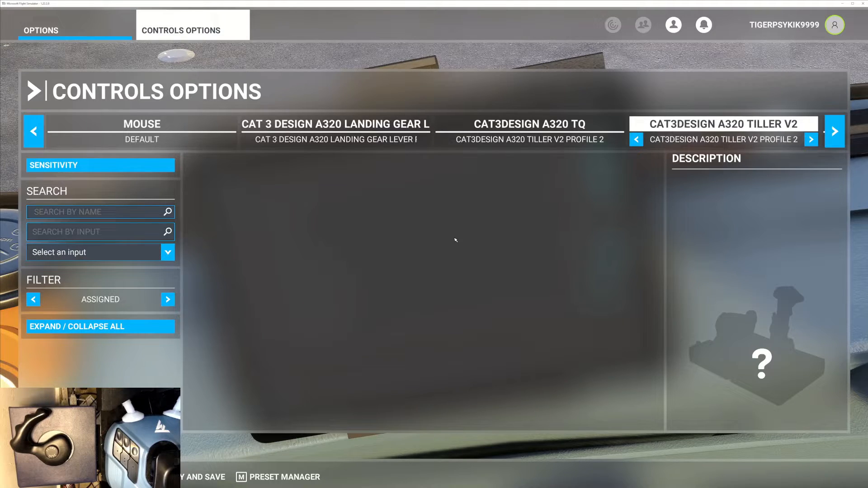
mouse_move(450, 239)
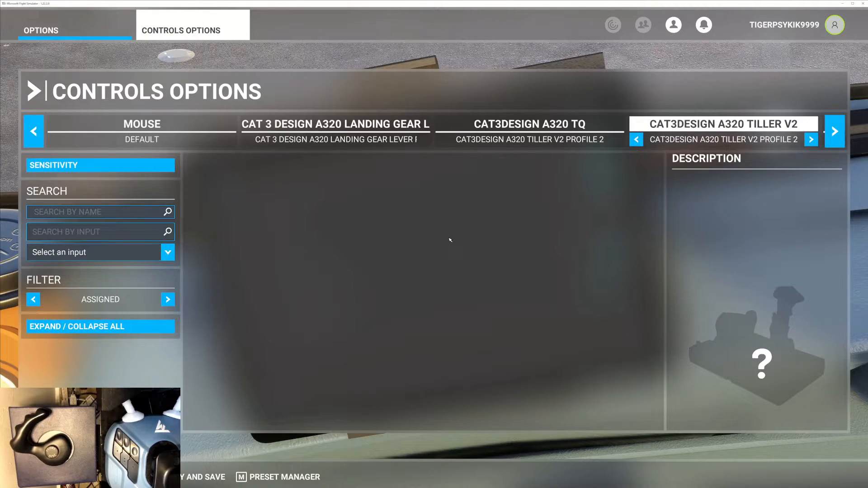
mouse_move(453, 235)
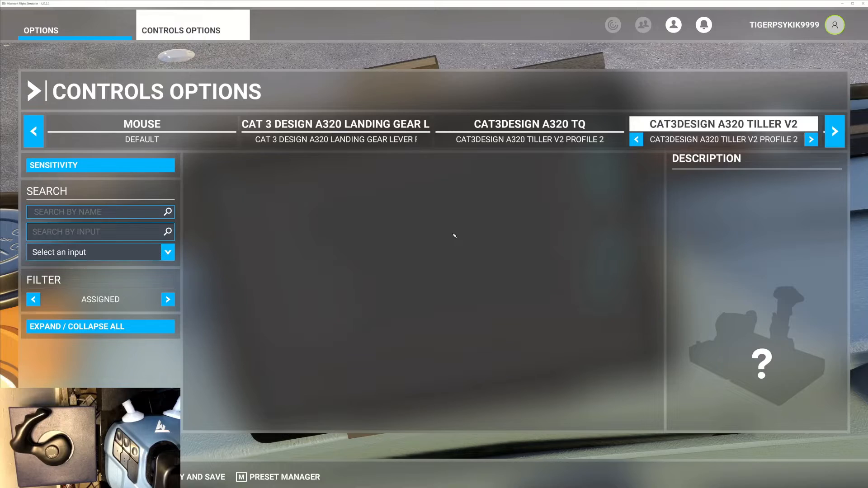
mouse_move(466, 235)
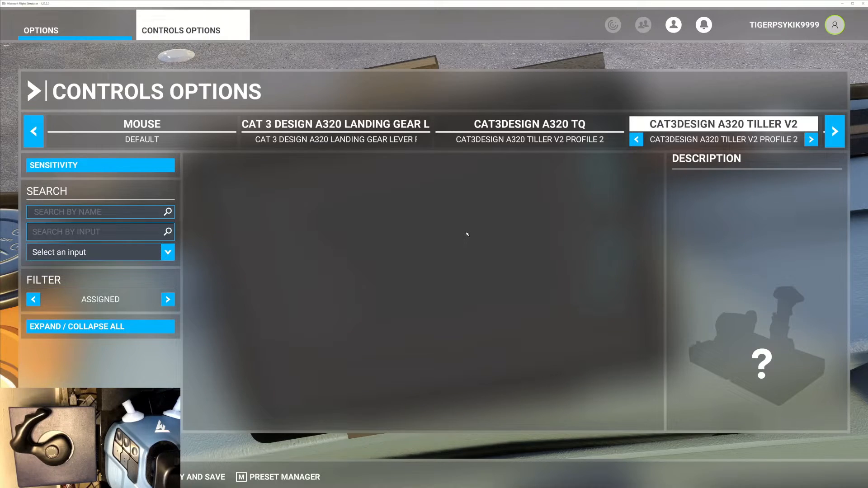
mouse_move(467, 231)
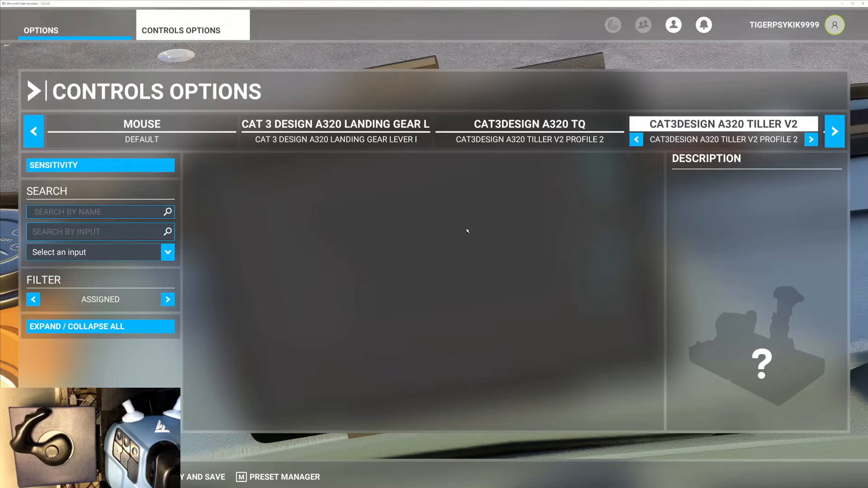
mouse_move(448, 238)
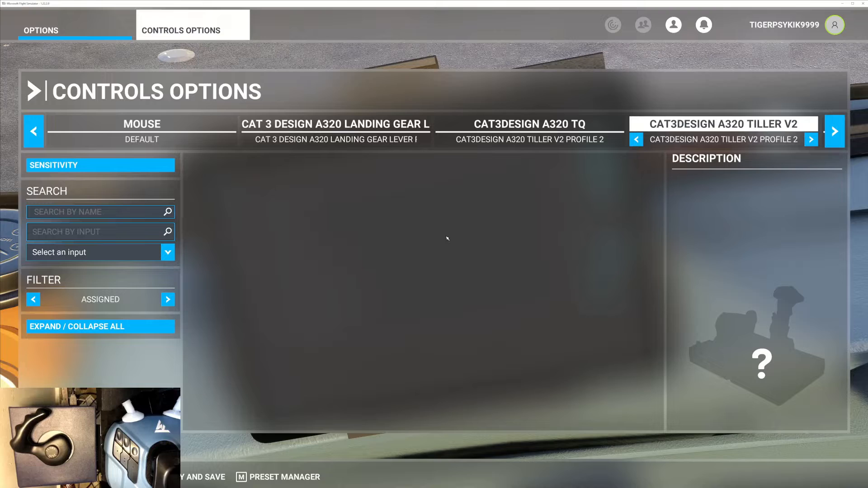
mouse_move(453, 237)
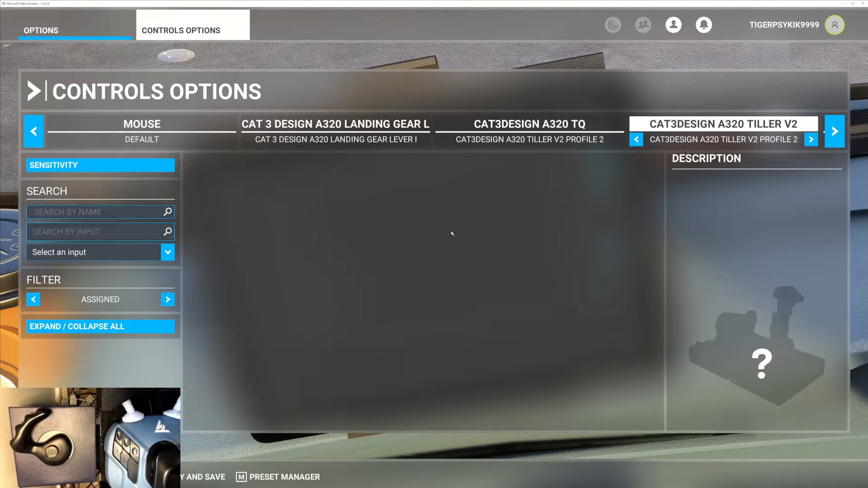
click(94, 212)
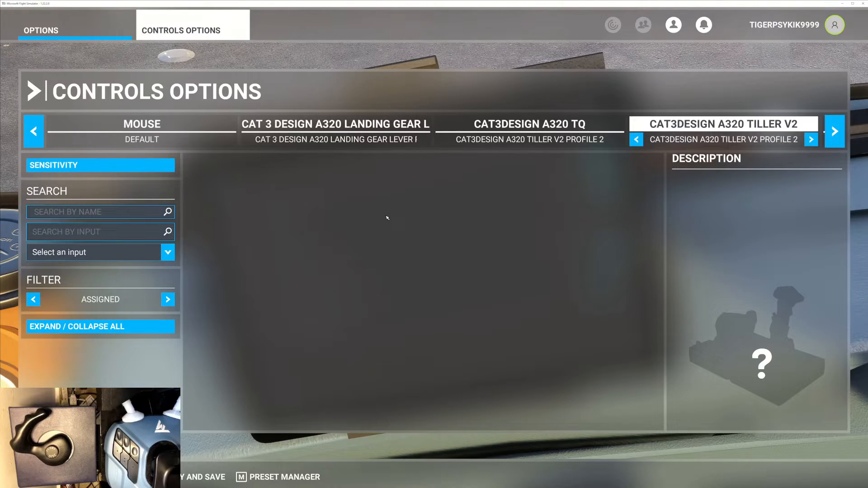
mouse_move(389, 218)
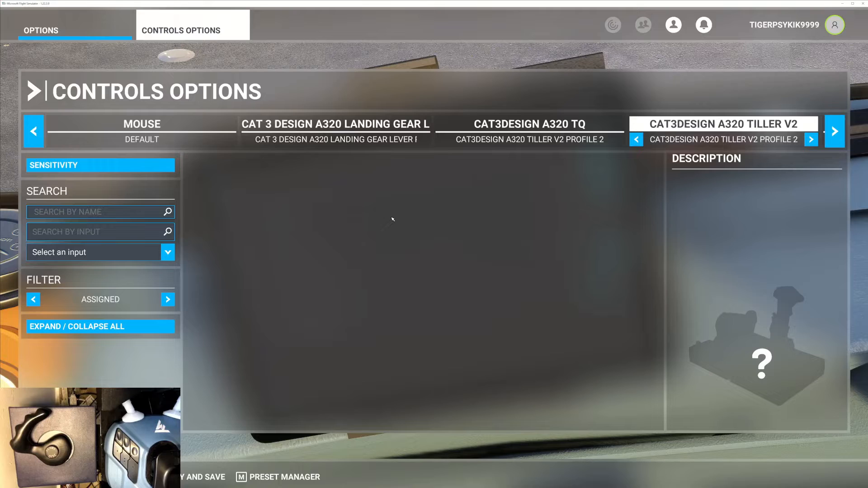
mouse_move(87, 220)
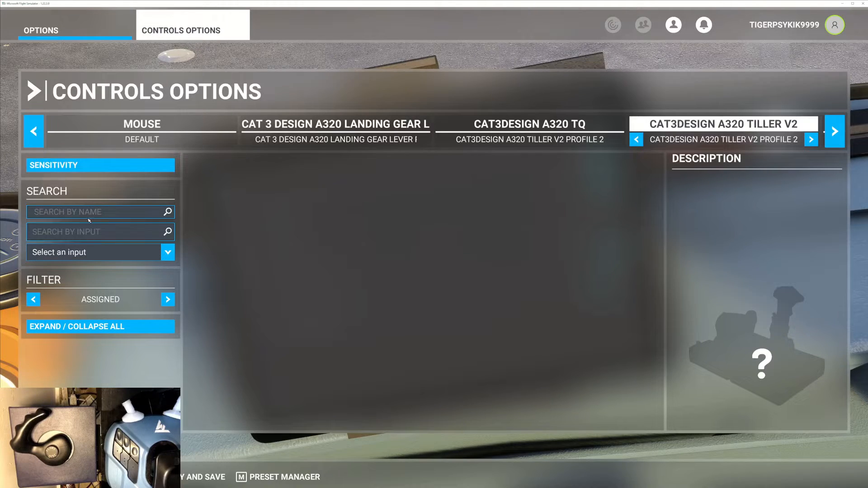
click(100, 212)
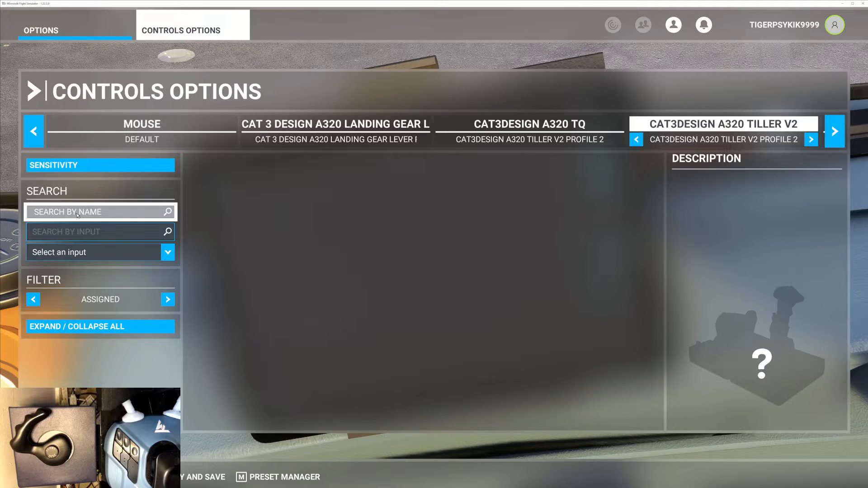
click(94, 212)
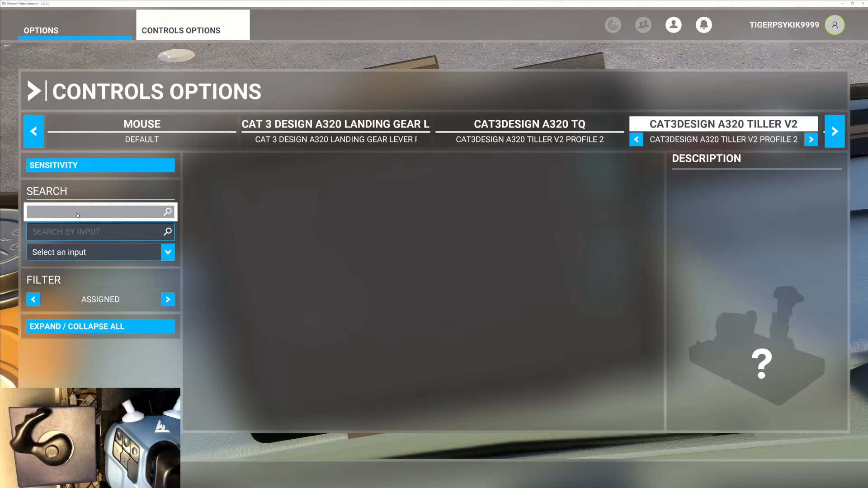
Search 'MIXTURE' and select the Mixture 4 Axis (-100 to 100%) action
text(M)
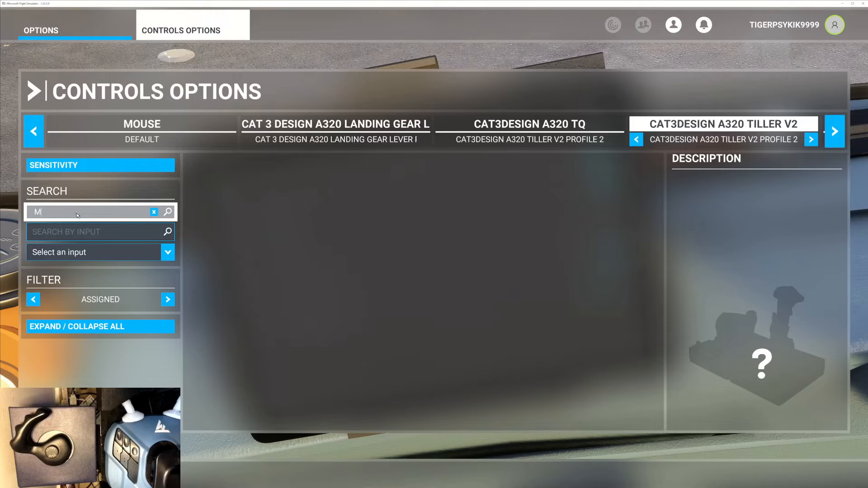
text(IXTURE)
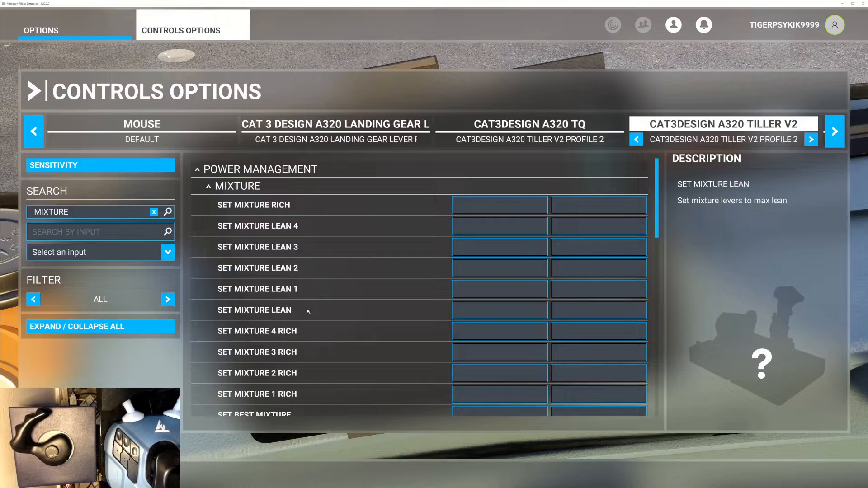
scroll(down, 3)
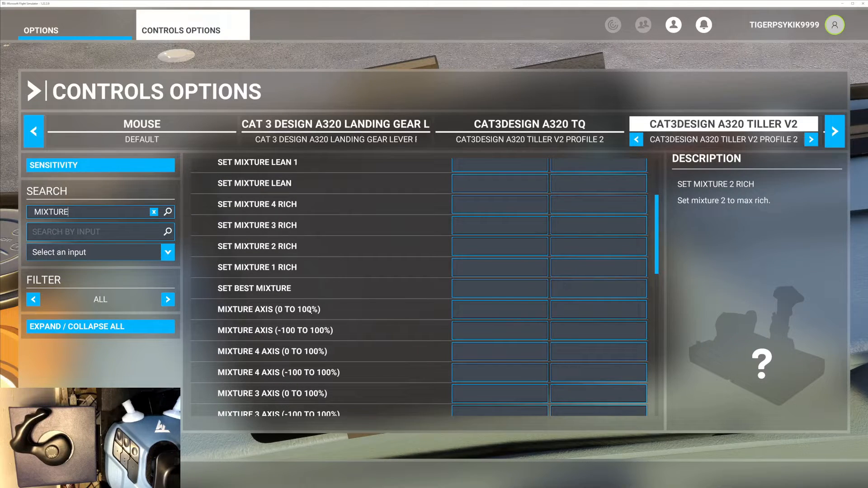
scroll(down, 3)
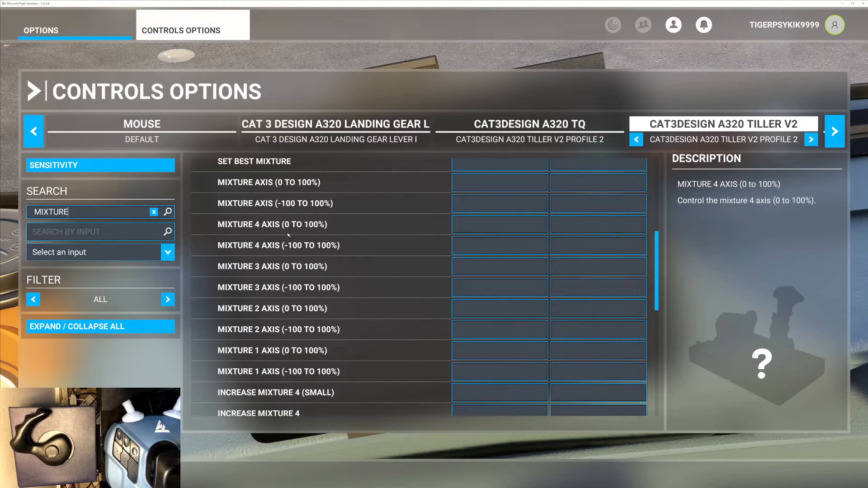
click(278, 245)
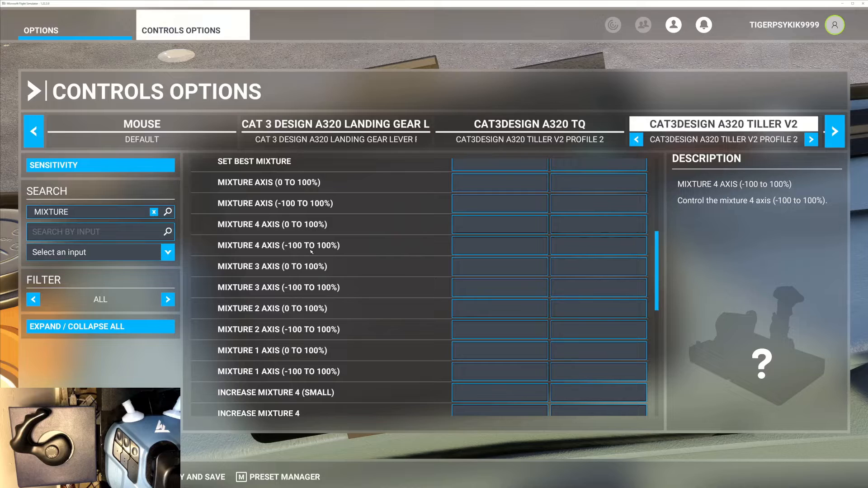
Scan the tiller's Joystick L-Axis X into the first Mixture 4 Axis slot and validate, then erase the search
click(500, 245)
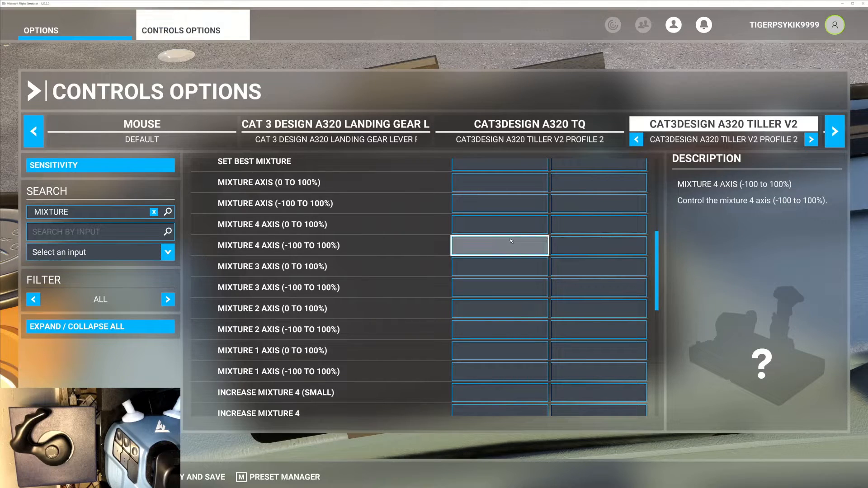
mouse_move(512, 252)
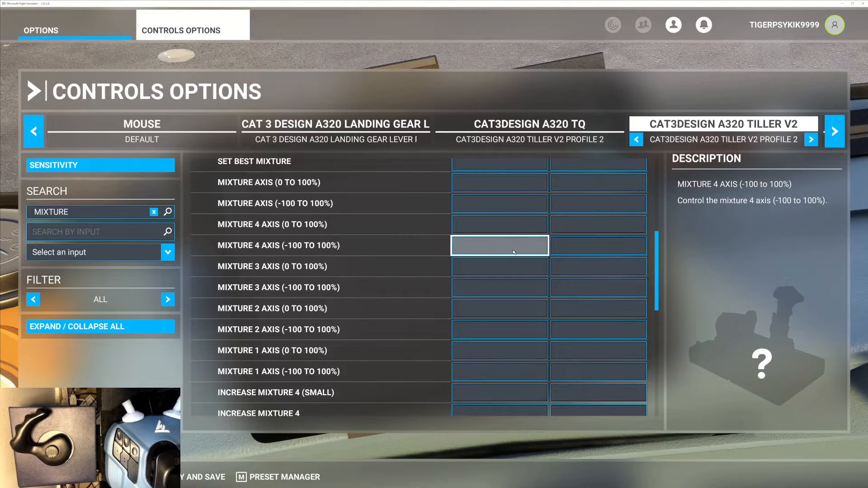
click(500, 245)
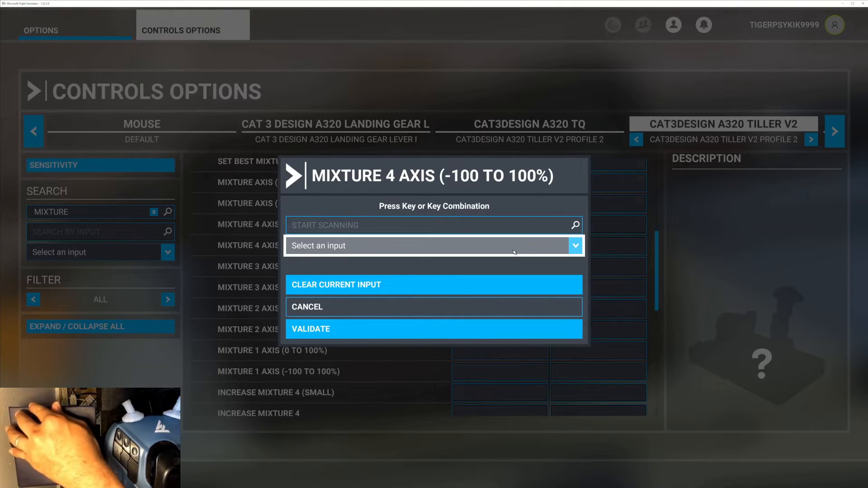
click(433, 226)
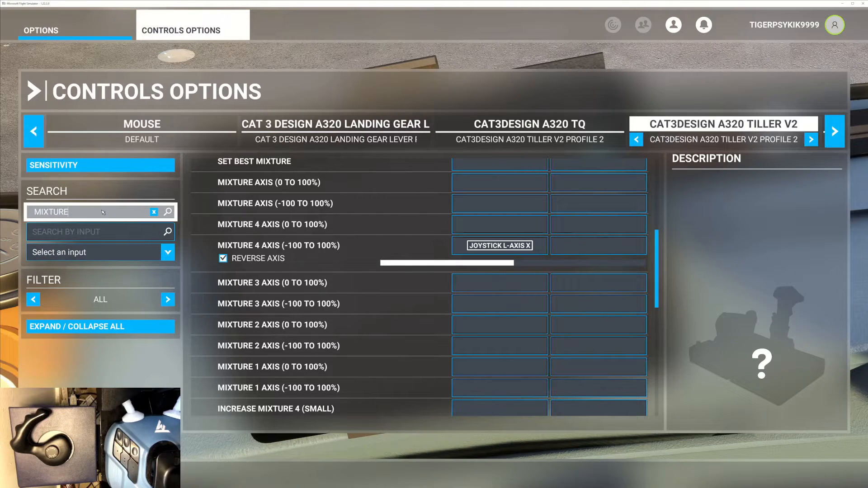
key(Backspace)
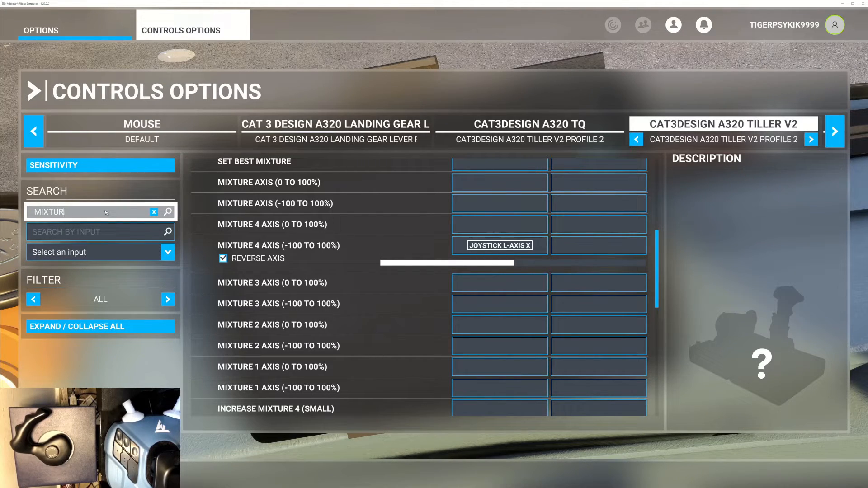
Search 'WATER' and scan a tiller input into the Toggle Water Rudder binding
click(154, 212)
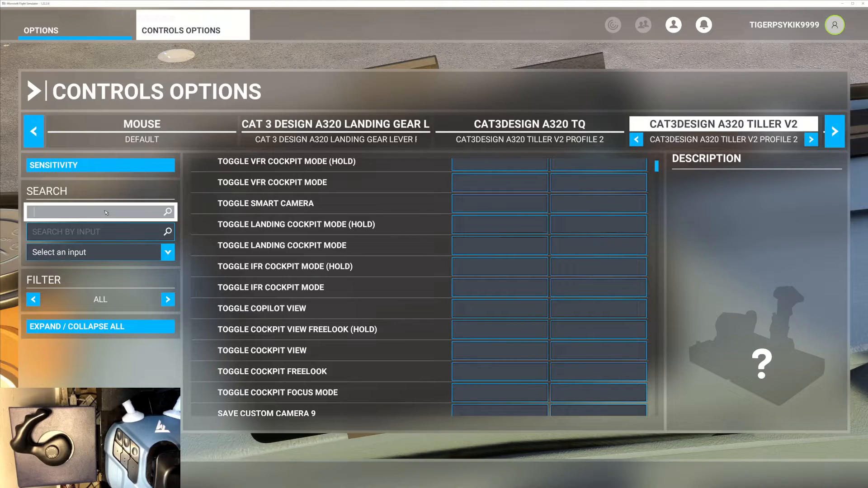
text(WATER)
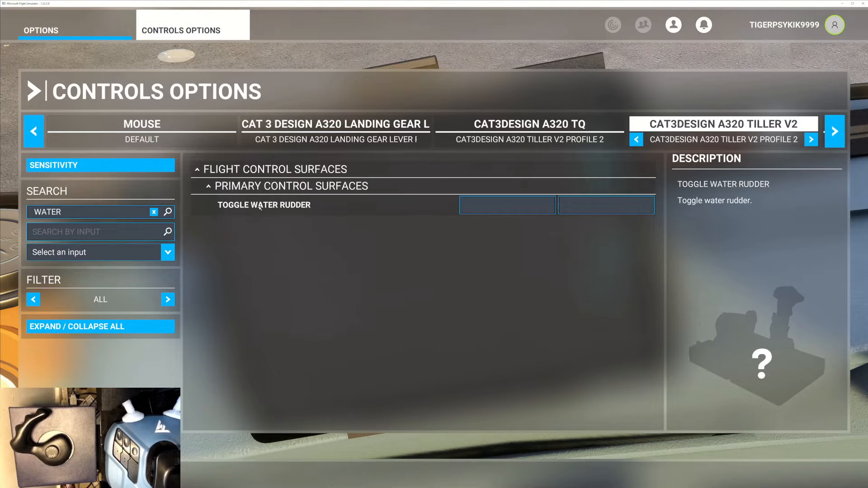
click(506, 205)
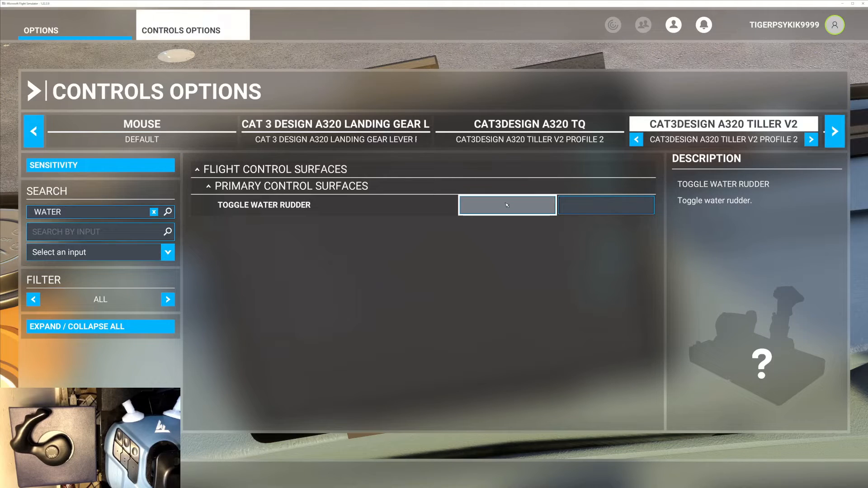
click(506, 205)
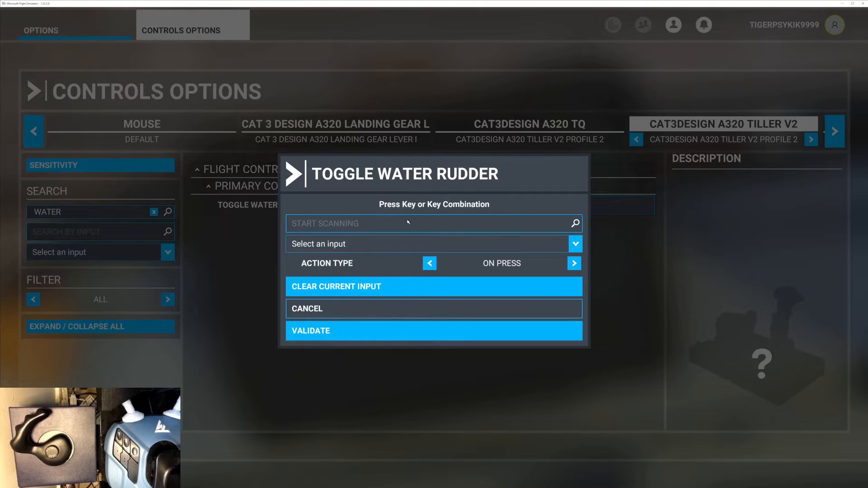
click(433, 224)
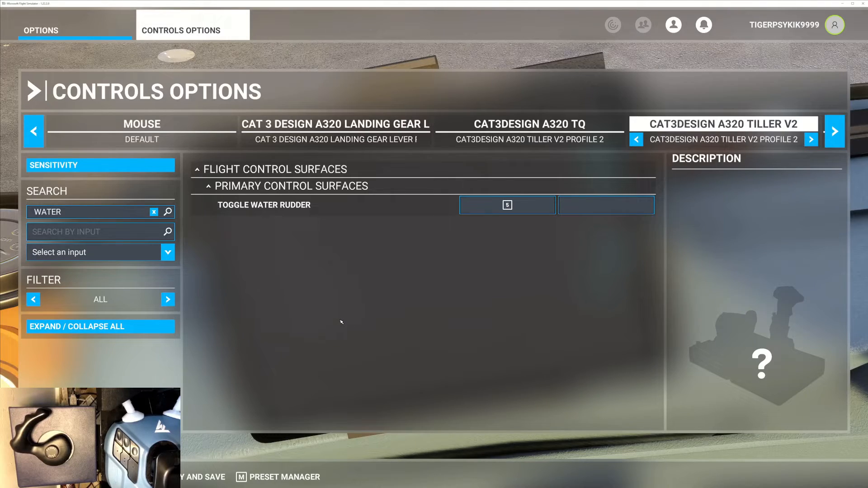
mouse_move(314, 297)
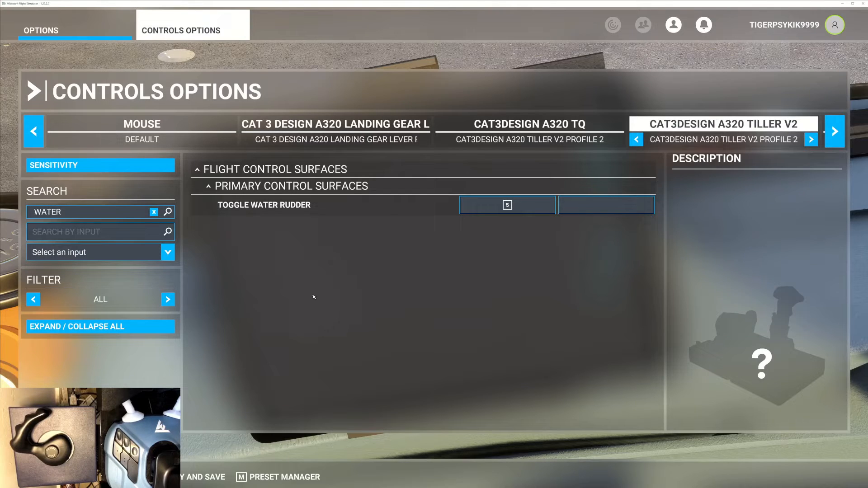
Leave Controls Options for the main Options menu
click(41, 31)
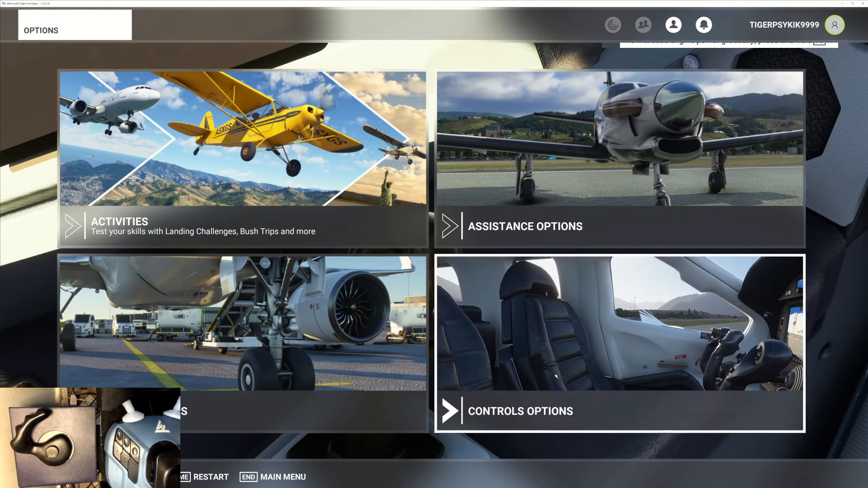
Back in Controls Options for the tiller, expand Mixture and untick Reverse Axis on Mixture 4 Axis
click(618, 411)
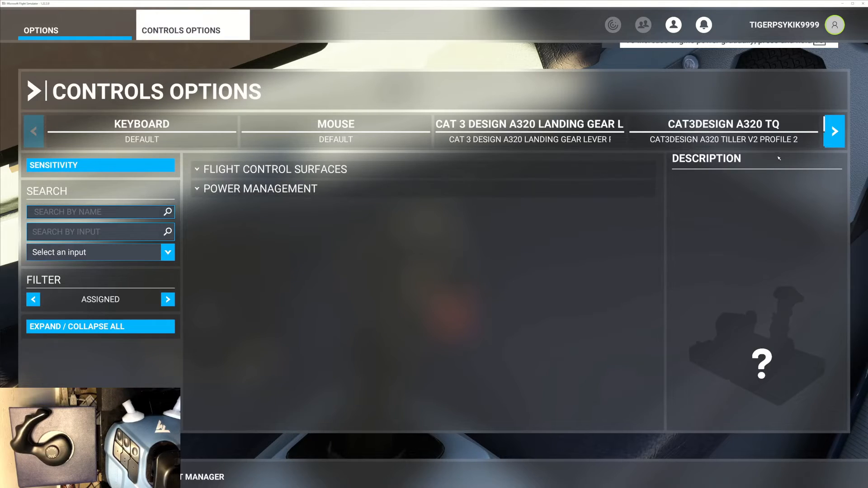
click(834, 131)
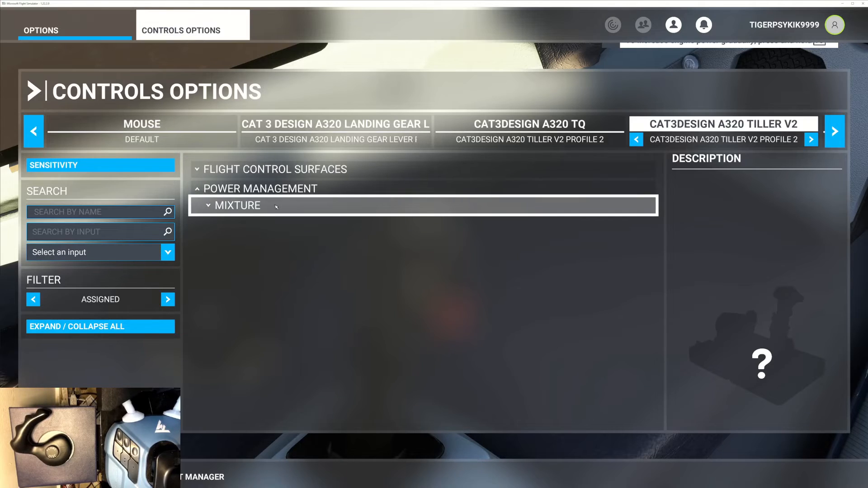
click(237, 205)
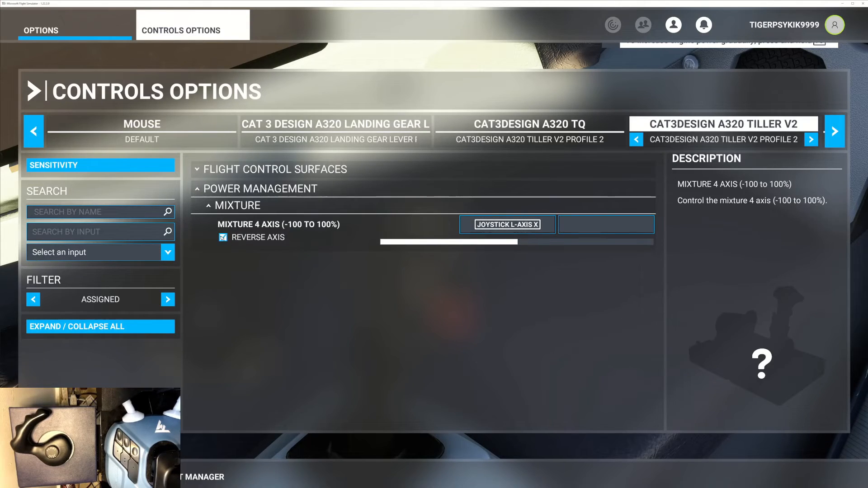
click(223, 236)
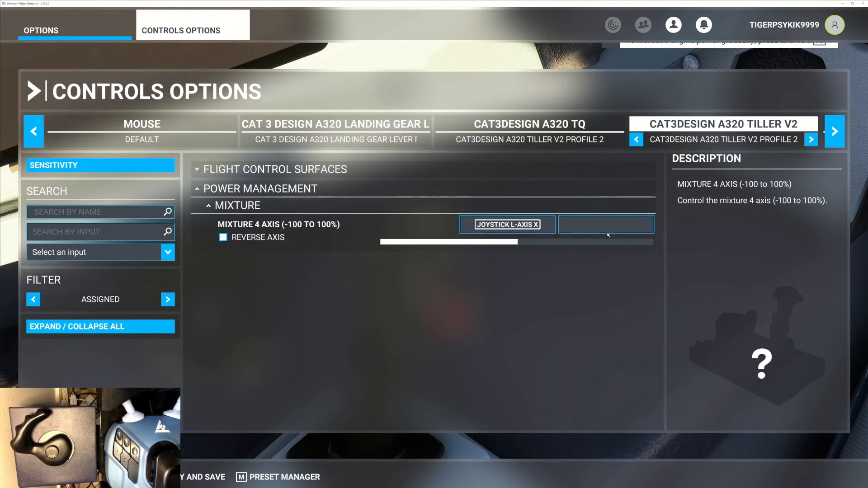